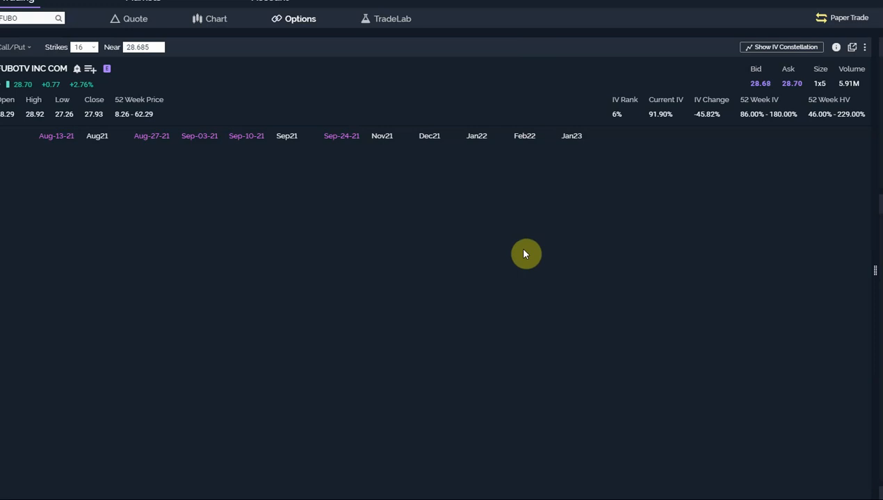
mouse_move(143, 173)
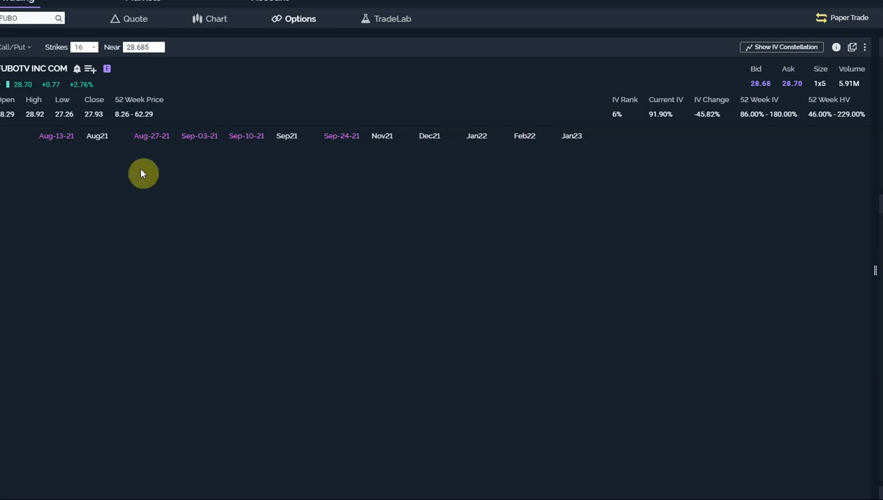
mouse_move(56, 135)
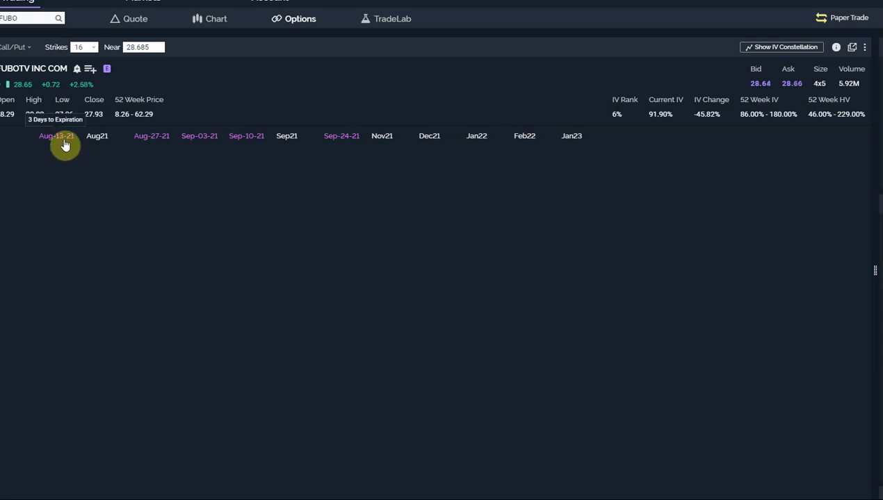
Step: Expand the Aug-13-21 FUBO expiration to show its call and put strikes
left_click(56, 136)
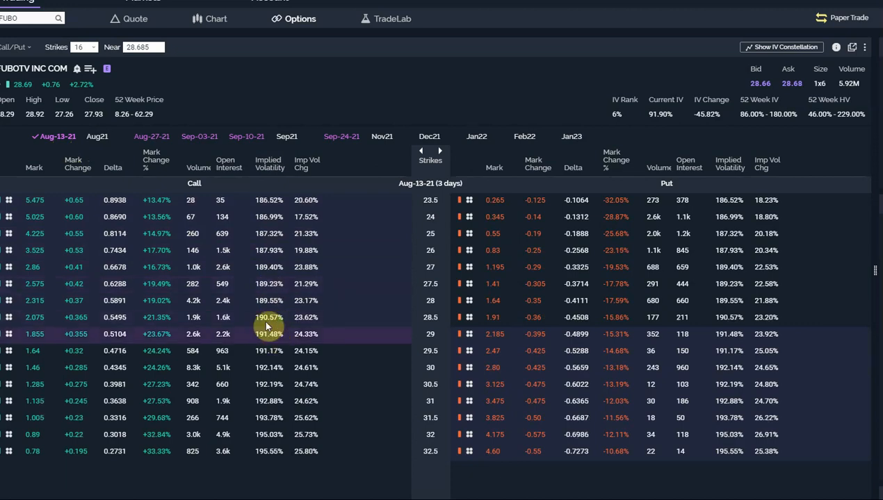
Step: Try the Aug21 and Sep21 expirations, then list Aug21 below Aug-13-21
left_click(97, 136)
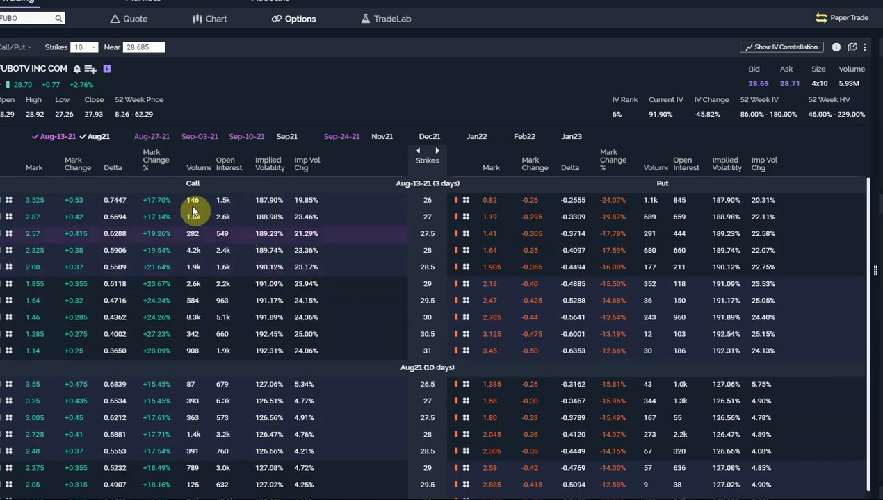
mouse_move(79, 142)
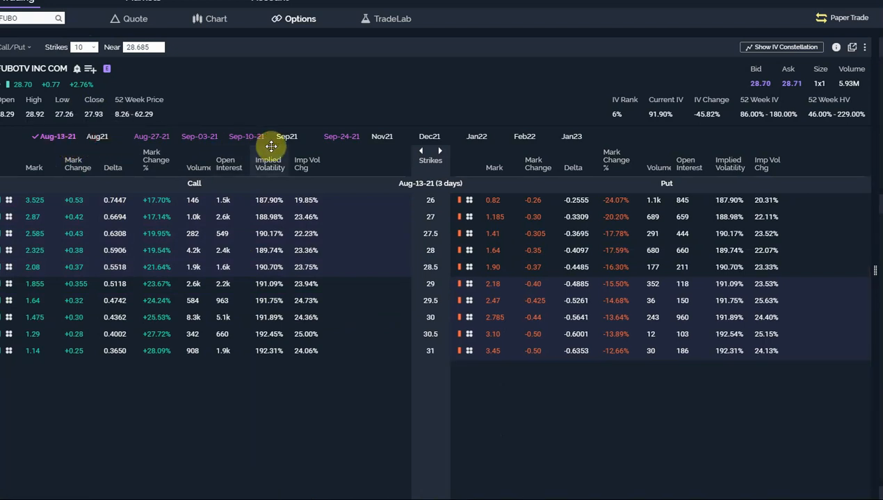
left_click(286, 136)
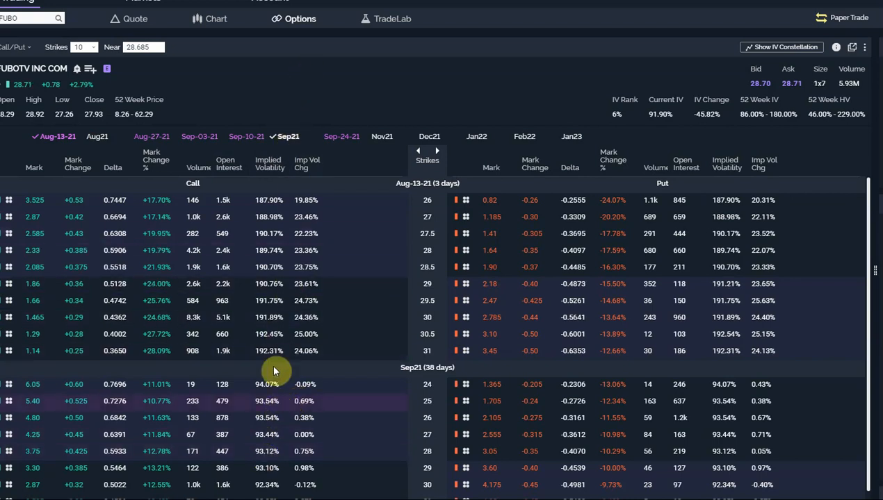
mouse_move(287, 136)
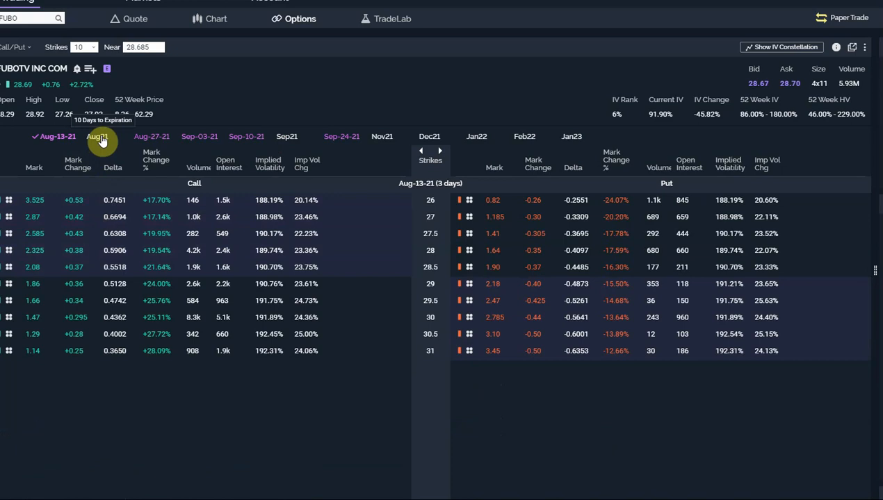
left_click(97, 136)
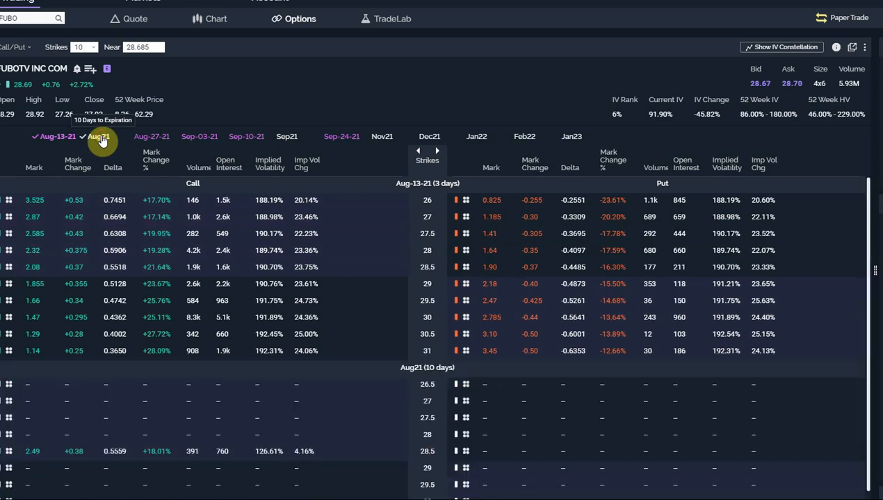
left_click(98, 137)
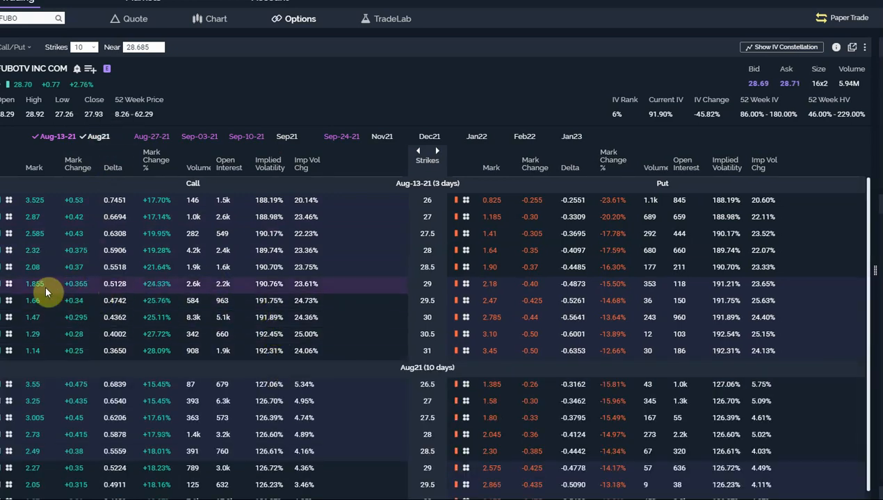
left_click(35, 284)
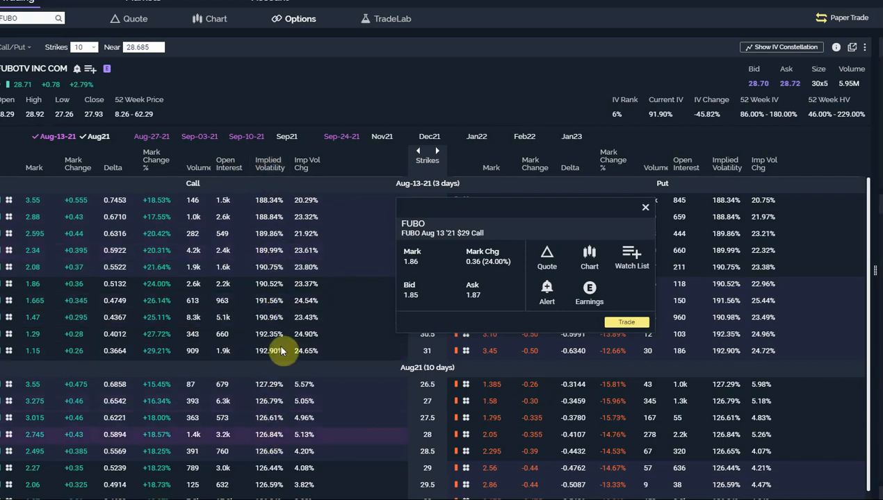
mouse_move(268, 317)
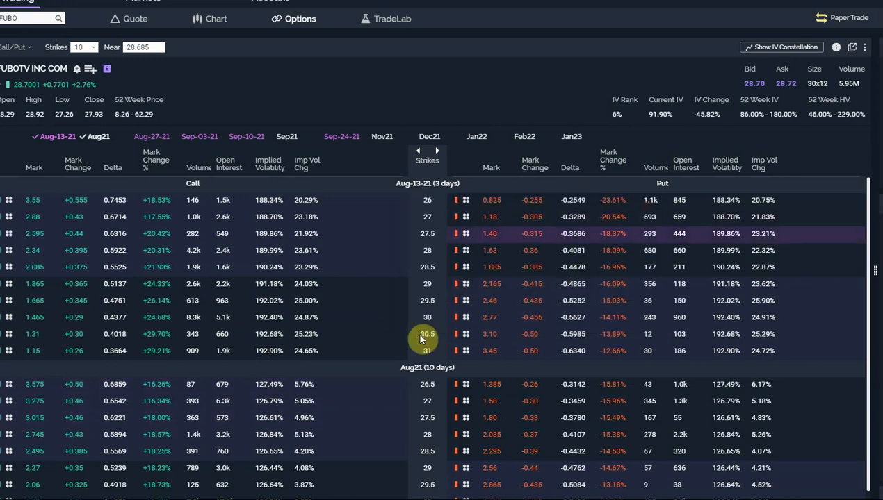
Step: Start a paper trade on the Aug21 29.5 call for a 29.5/30 call vertical
scroll("down", 3)
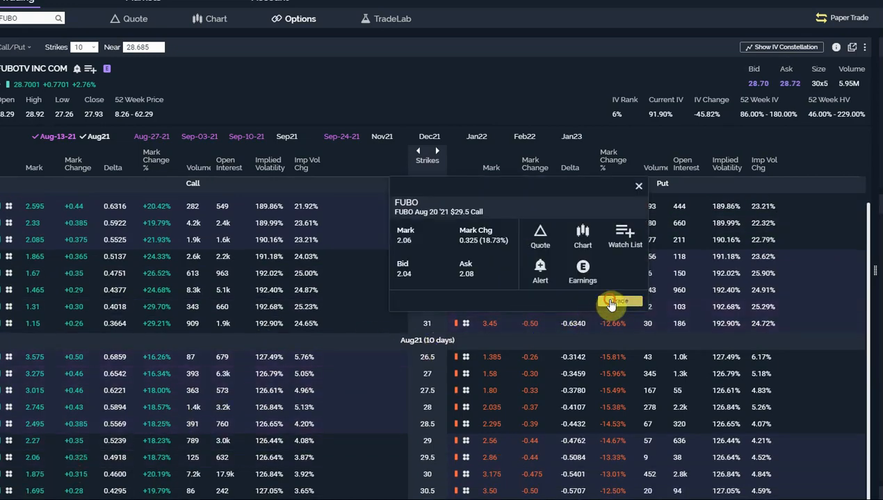
left_click(616, 301)
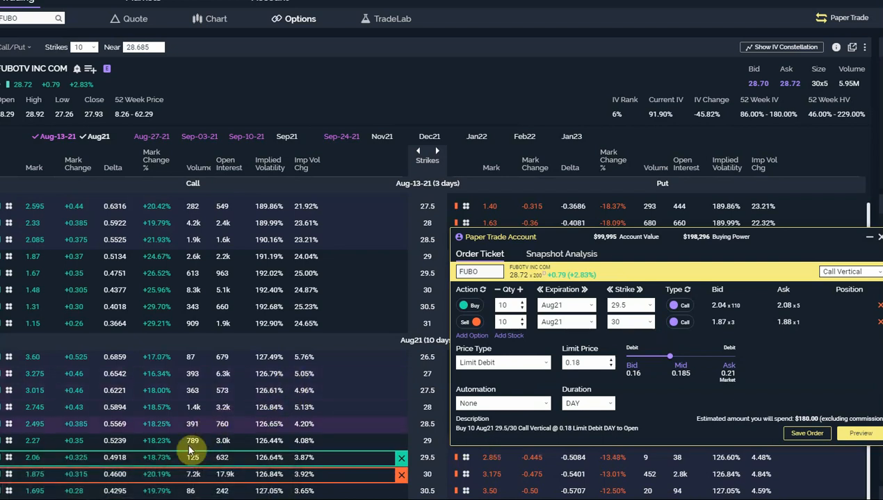
mouse_move(250, 364)
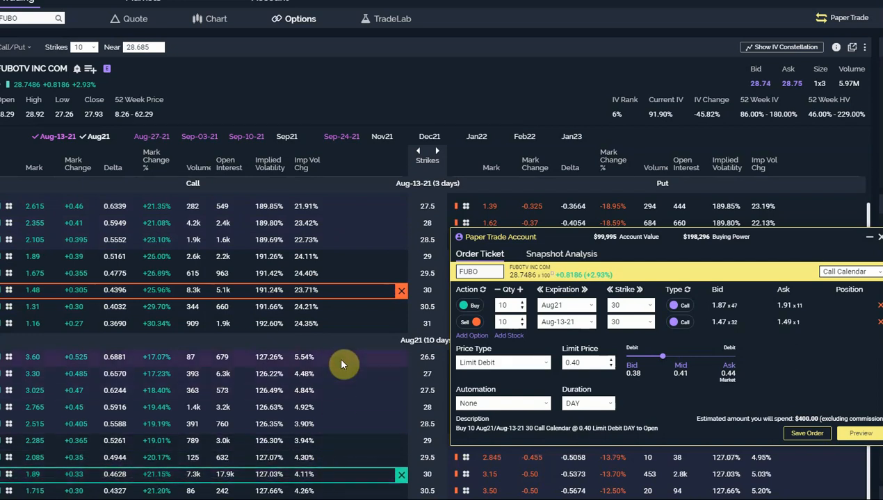
mouse_move(394, 314)
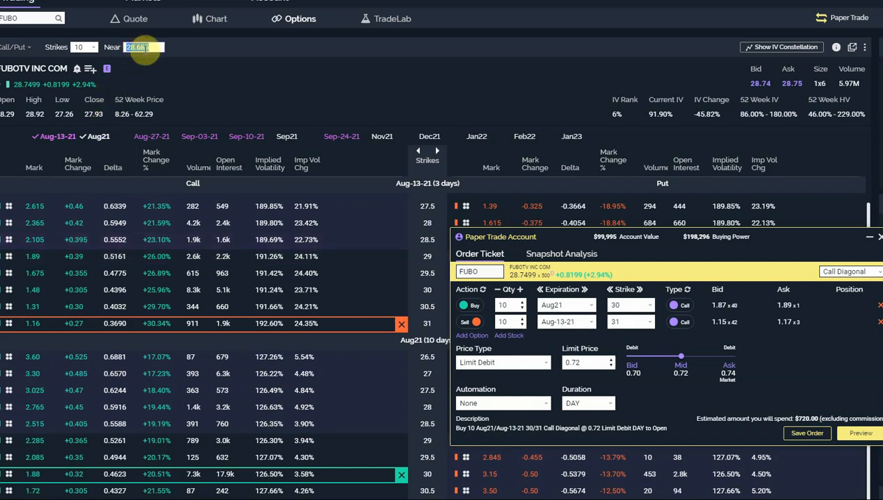
Step: Enter 30 in the Near field to center the diagonal's strikes near 30
type("30")
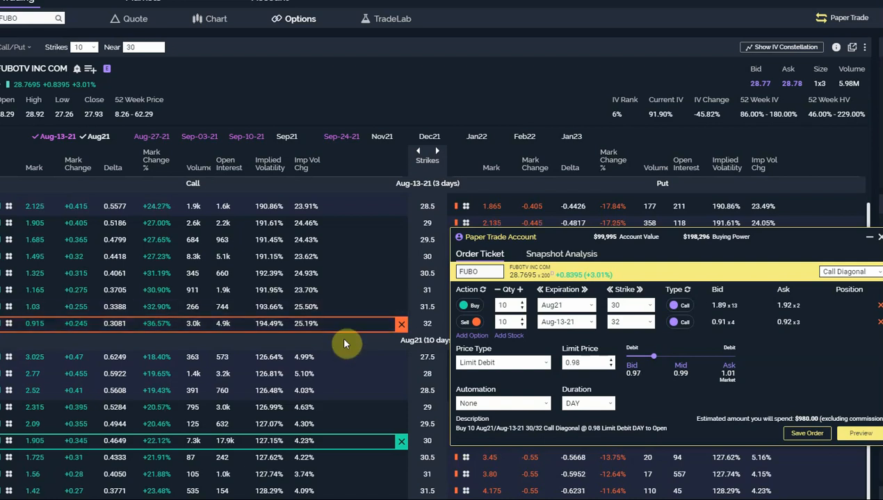
mouse_move(369, 441)
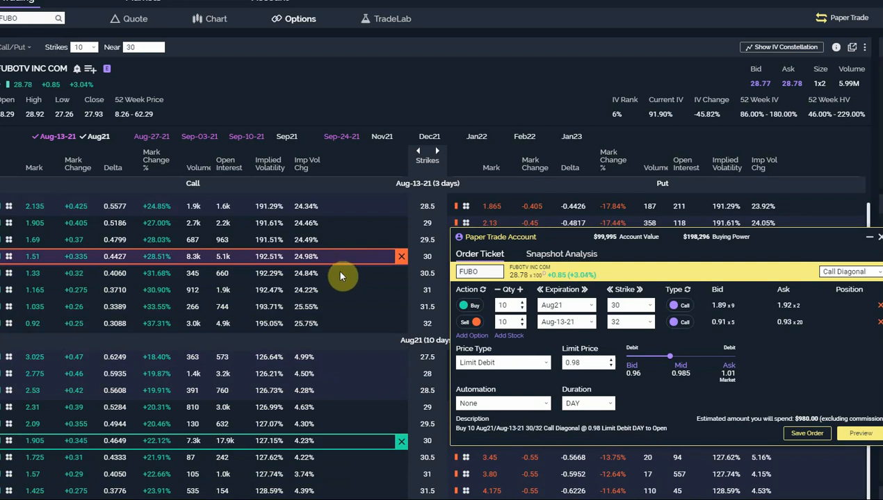
mouse_move(346, 327)
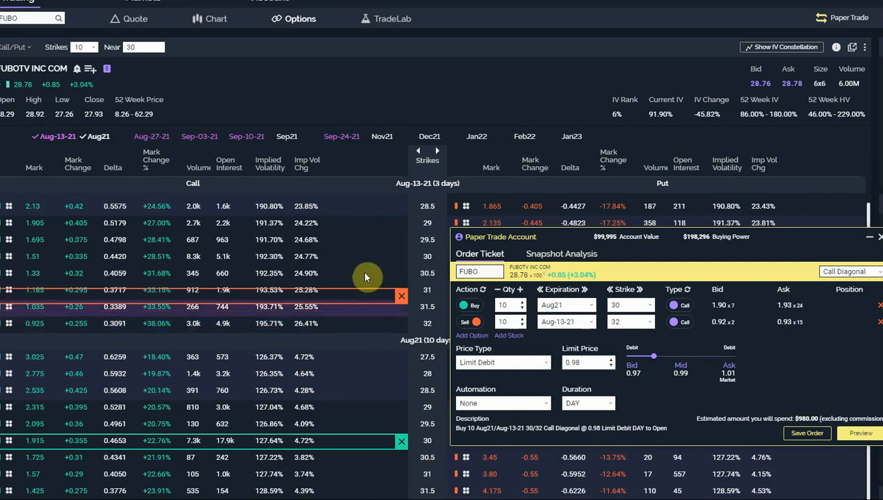
mouse_move(367, 222)
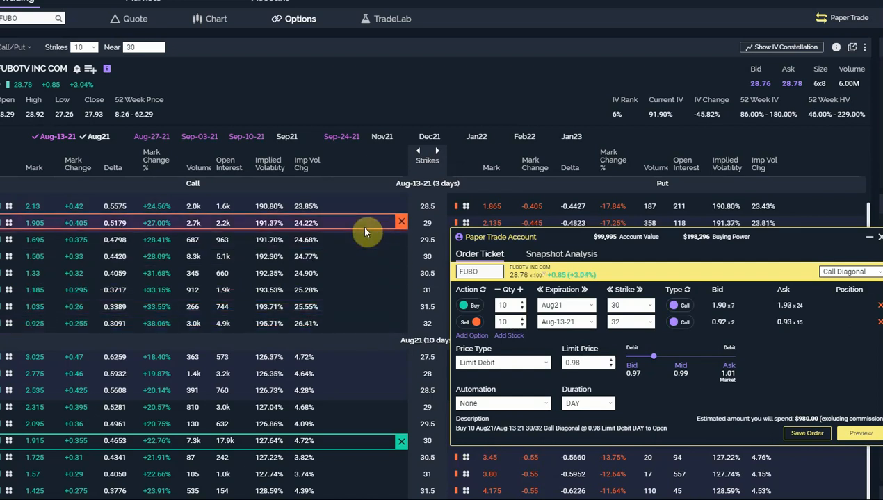